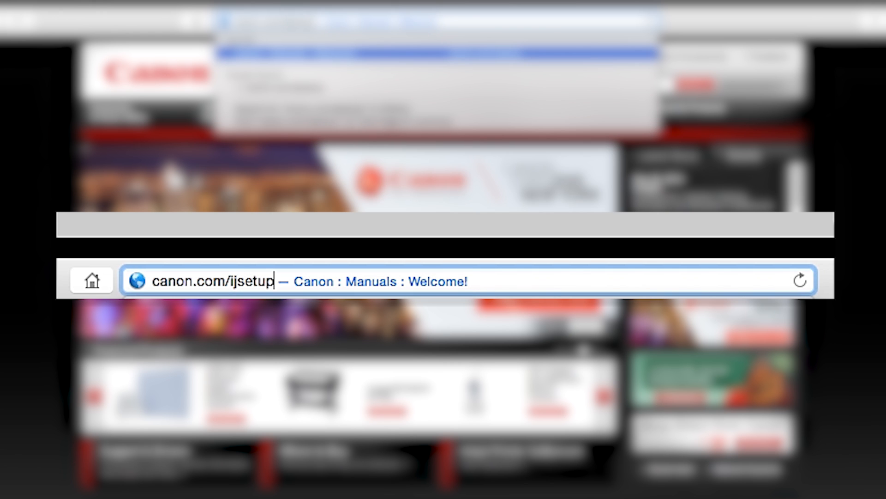
# Load canon.com/ijsetup, choose U.S.A. and the MG3520, and download the Mac setup
pyautogui.press('Return')
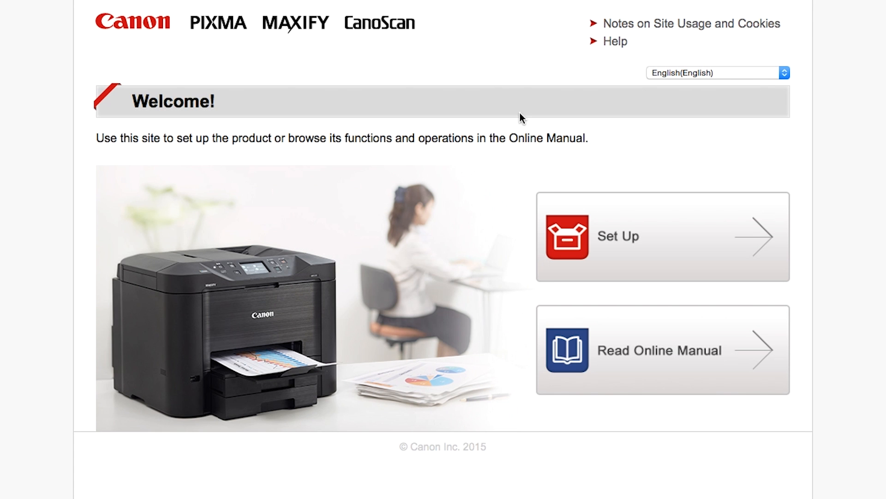
pyautogui.moveTo(695, 266)
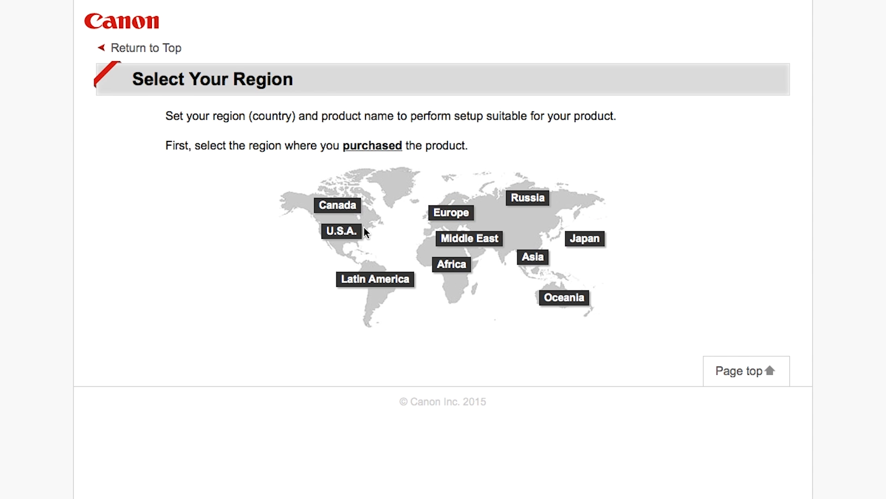
pyautogui.click(340, 228)
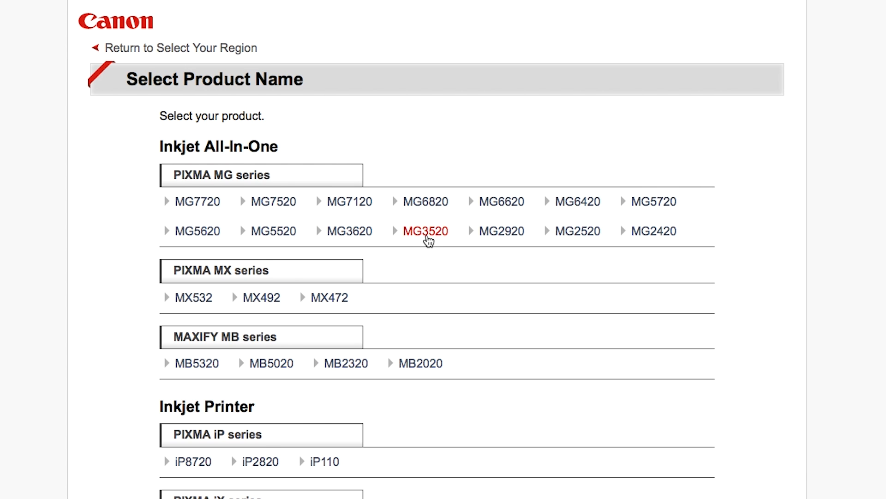
pyautogui.click(425, 232)
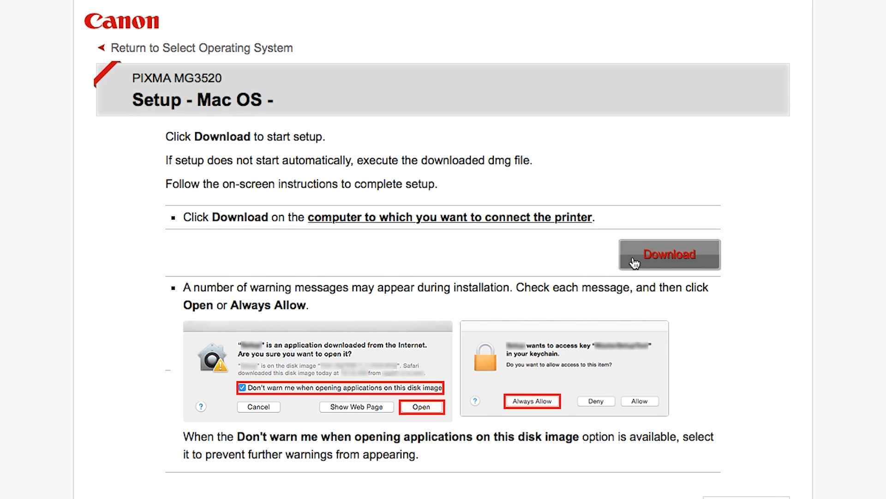
pyautogui.scroll(-3)
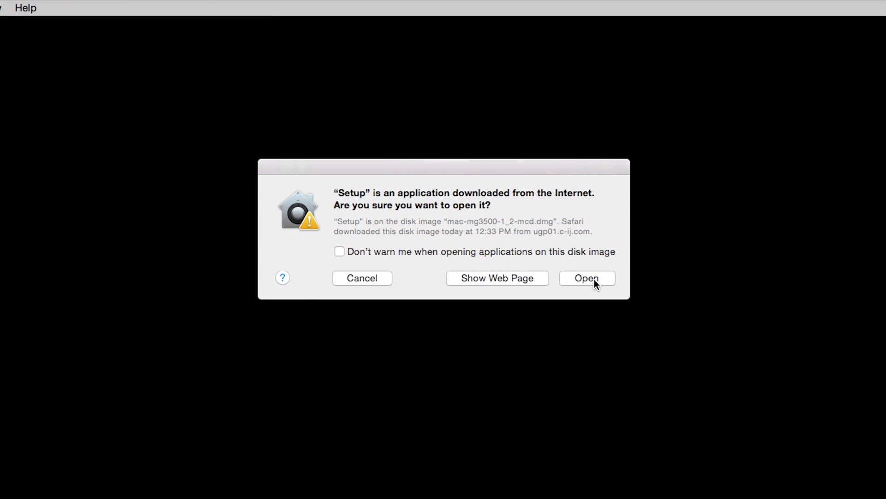
# Open the downloaded Setup and authorise installing the helper tool with the admin password
pyautogui.click(587, 278)
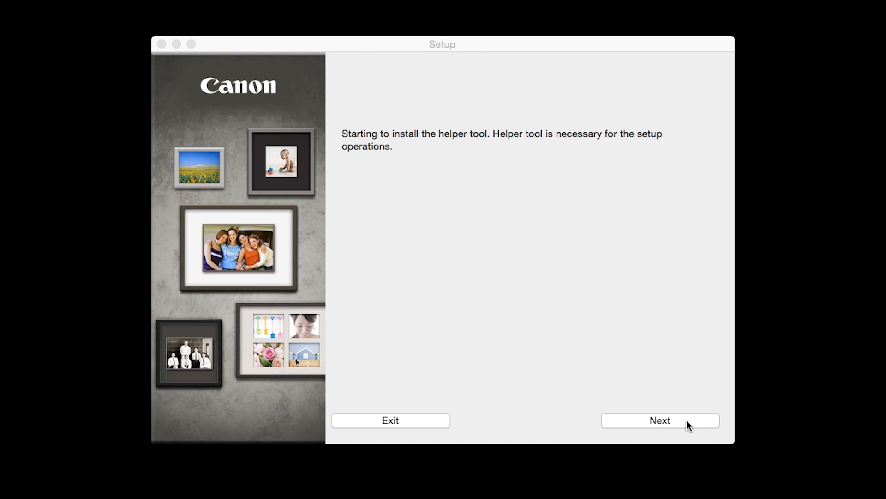
pyautogui.click(661, 420)
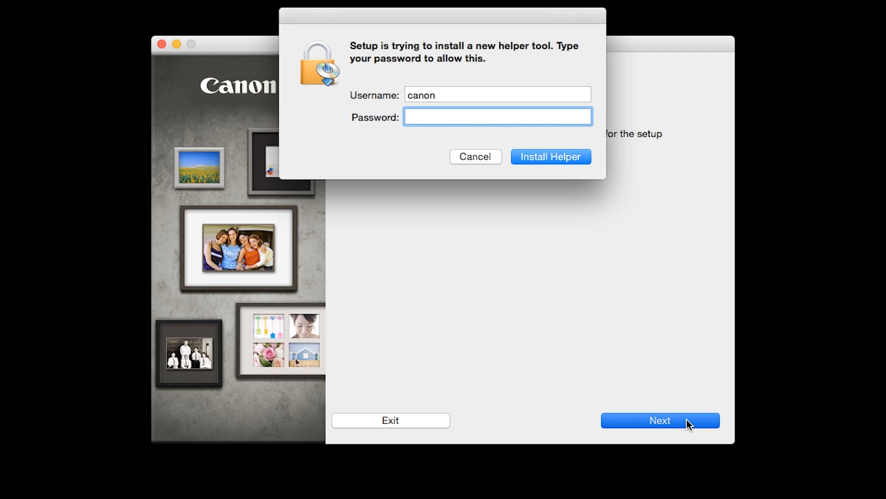
pyautogui.write('••')
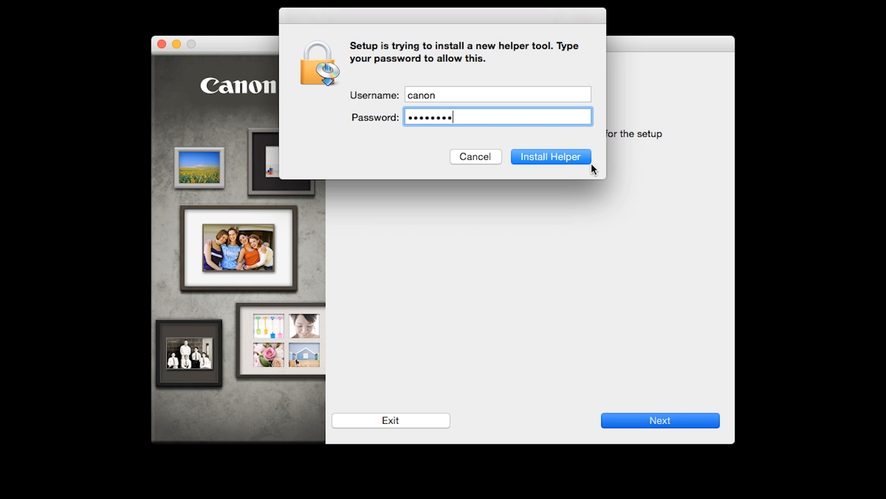
pyautogui.click(551, 157)
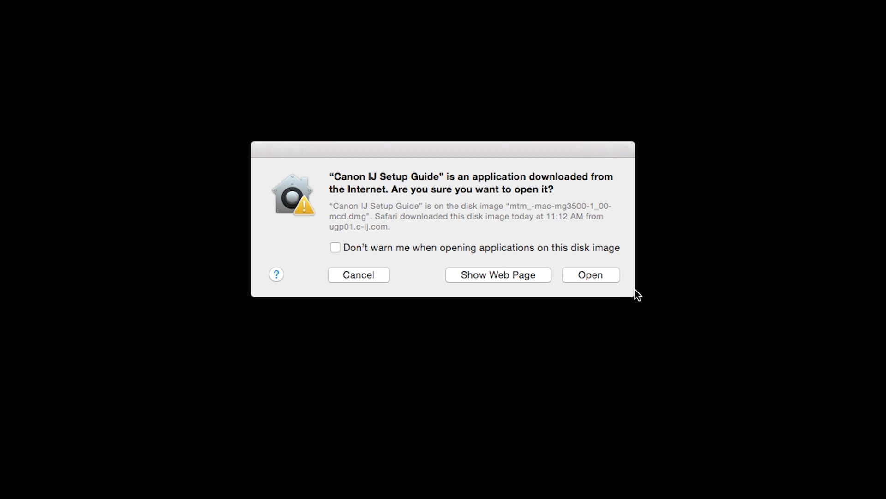
# Open the Setup Guide, choose Wireless Connection, and start connecting to the network
pyautogui.click(591, 275)
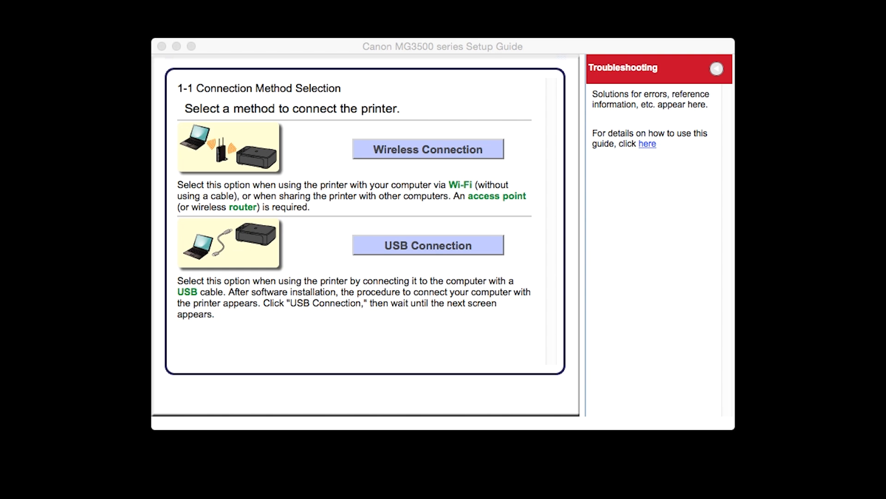
pyautogui.moveTo(471, 157)
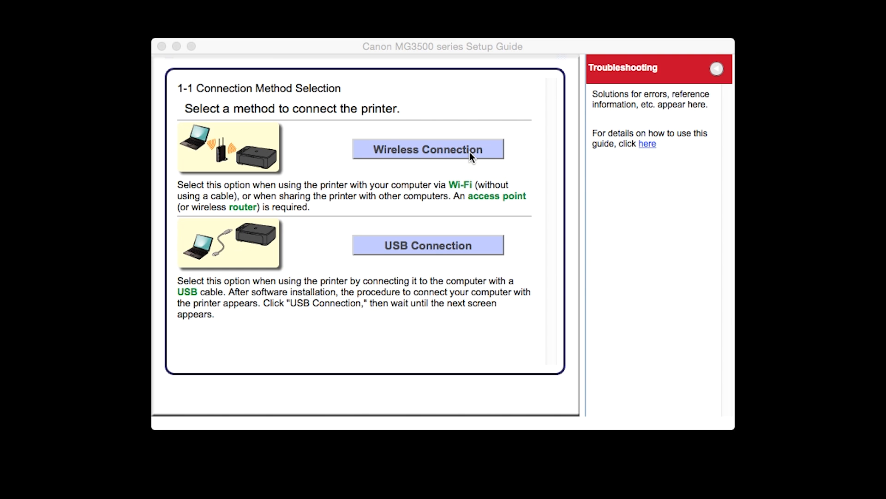
pyautogui.click(429, 149)
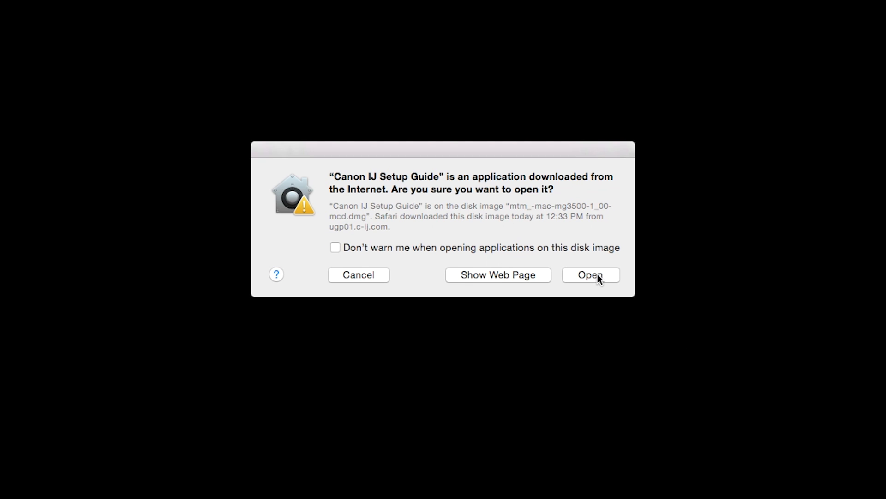
pyautogui.click(590, 275)
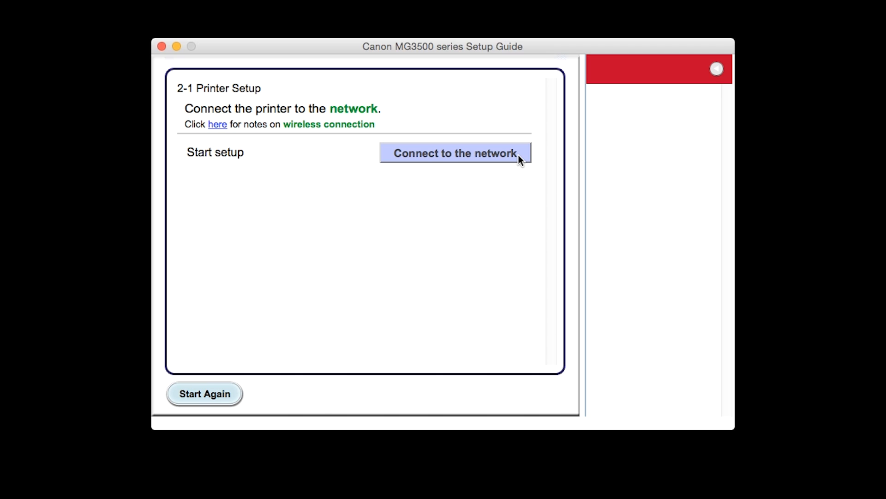
pyautogui.click(456, 153)
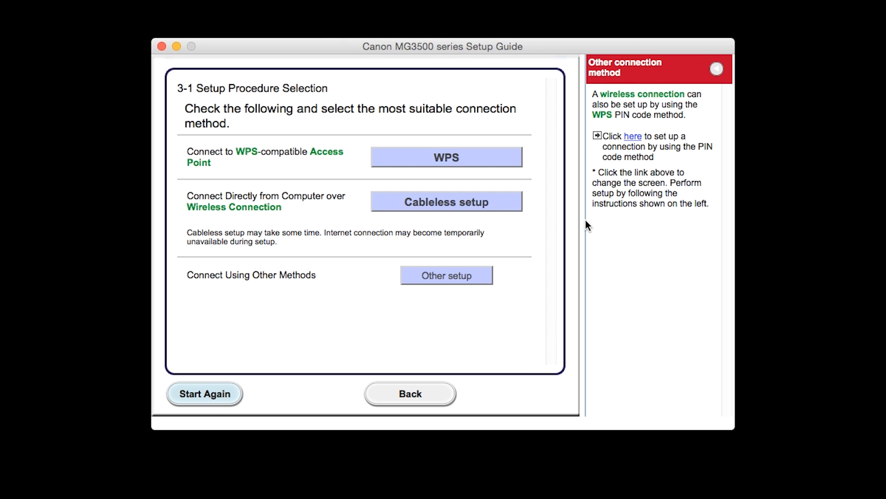
# Run cableless setup with the Wi-Fi lamp flashing and allow saved Wi-Fi password access
pyautogui.click(447, 202)
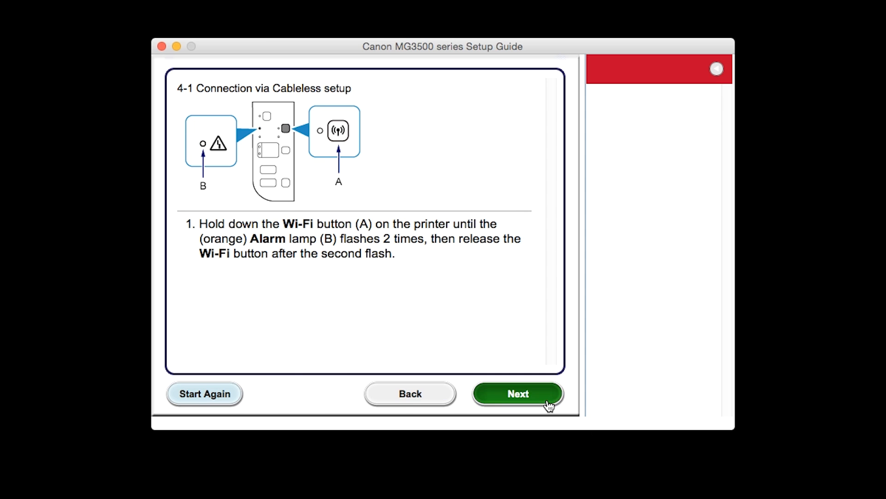
pyautogui.click(518, 394)
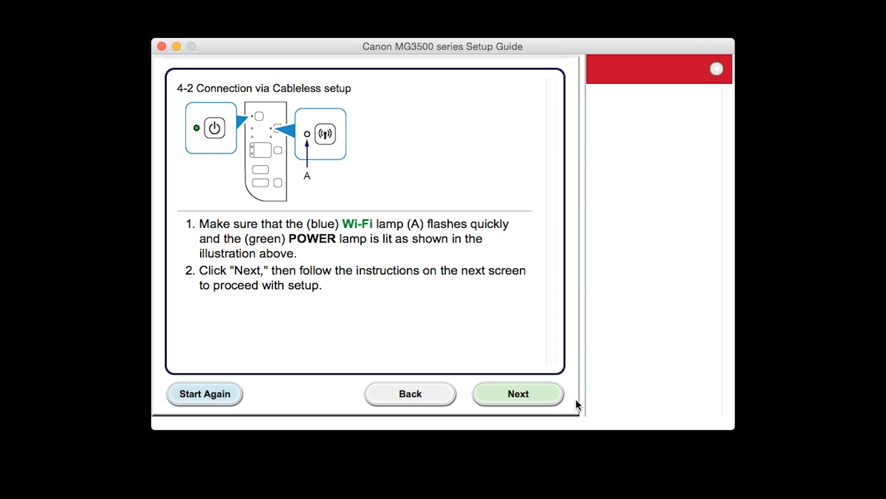
pyautogui.click(517, 393)
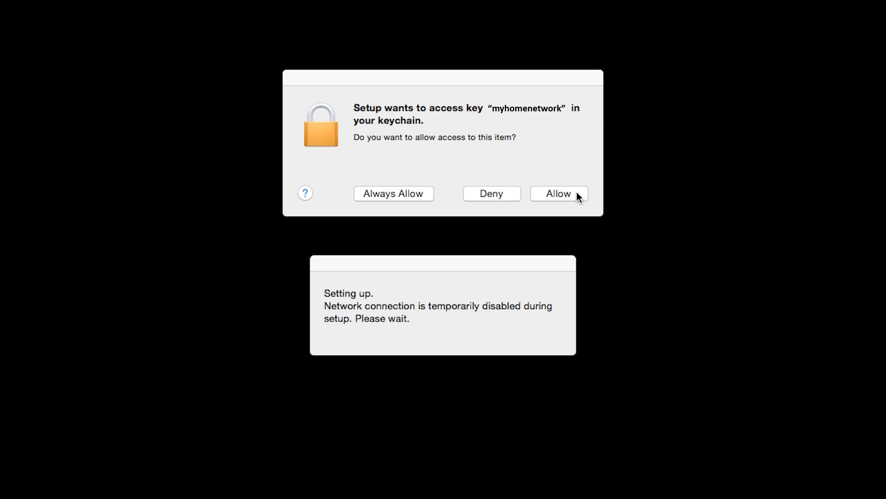
pyautogui.click(558, 193)
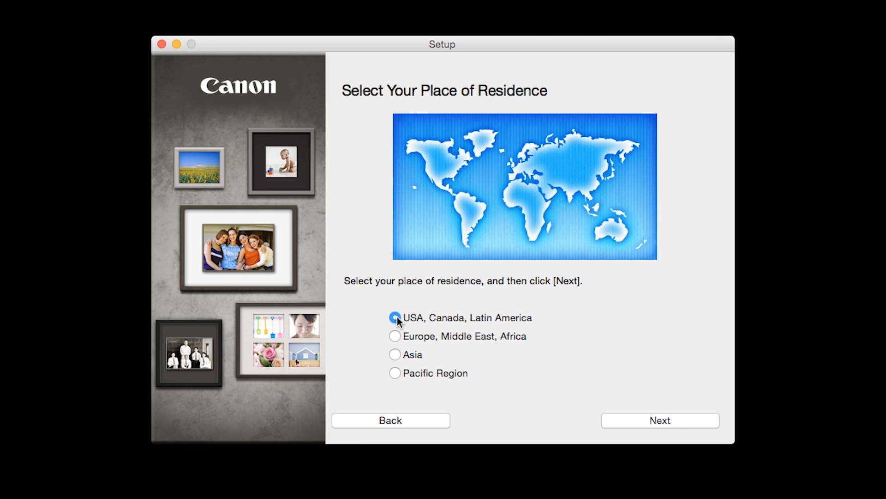
# Set the place of residence to USA, Canada, Latin America with United States as country
pyautogui.click(394, 318)
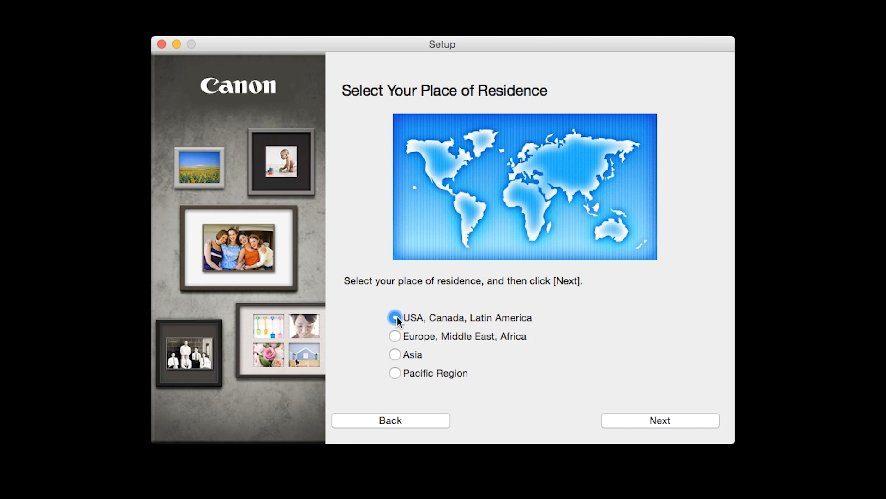
pyautogui.click(661, 421)
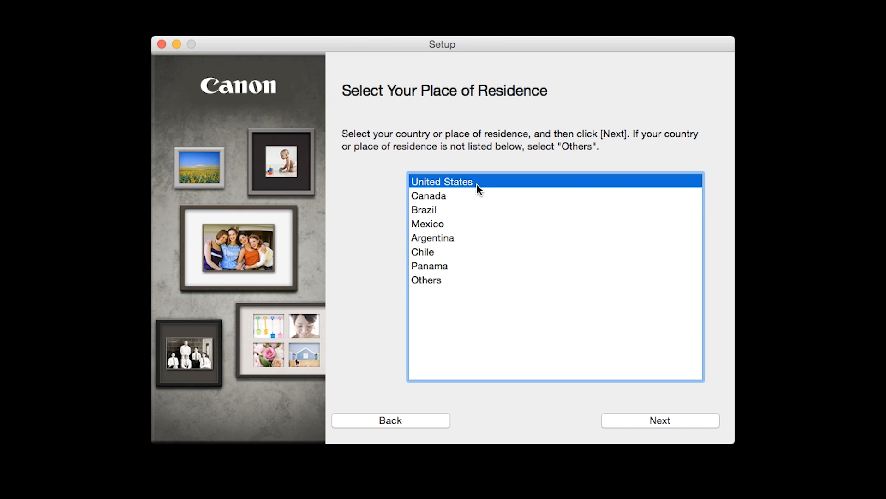
pyautogui.moveTo(679, 432)
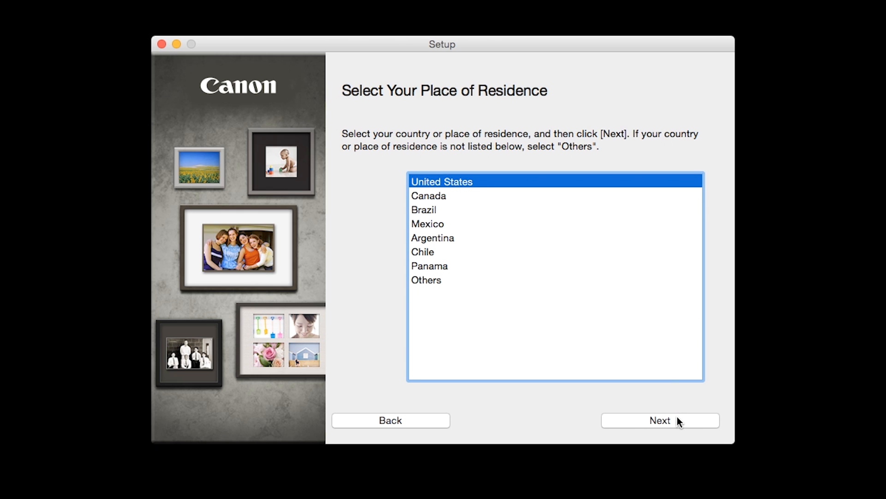
pyautogui.click(660, 420)
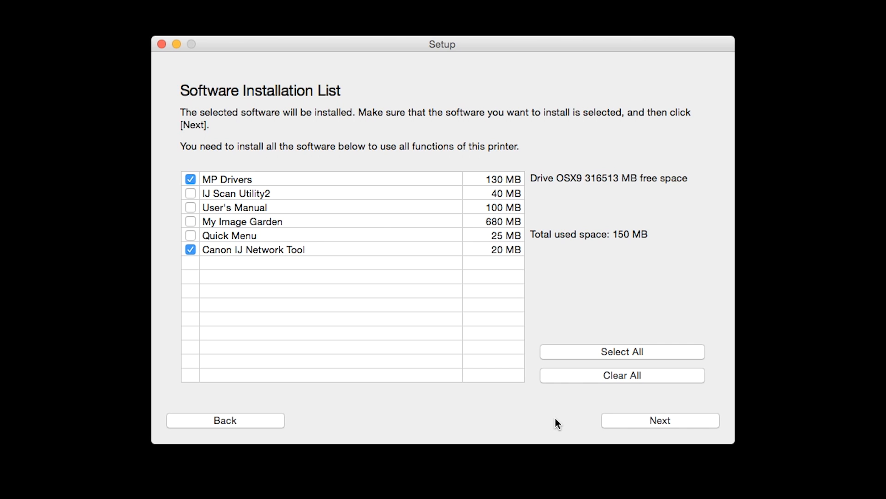
pyautogui.moveTo(304, 246)
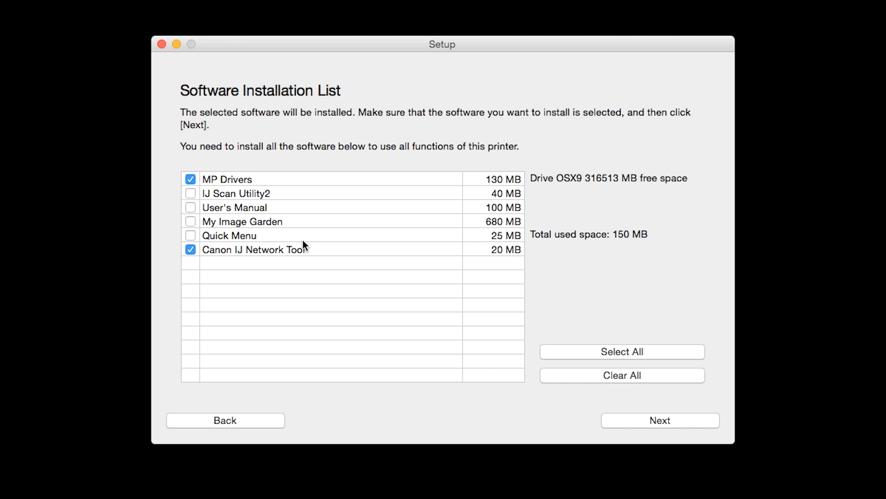
# Mark IJ Scan Utility2 and all other software packages for installation
pyautogui.click(190, 193)
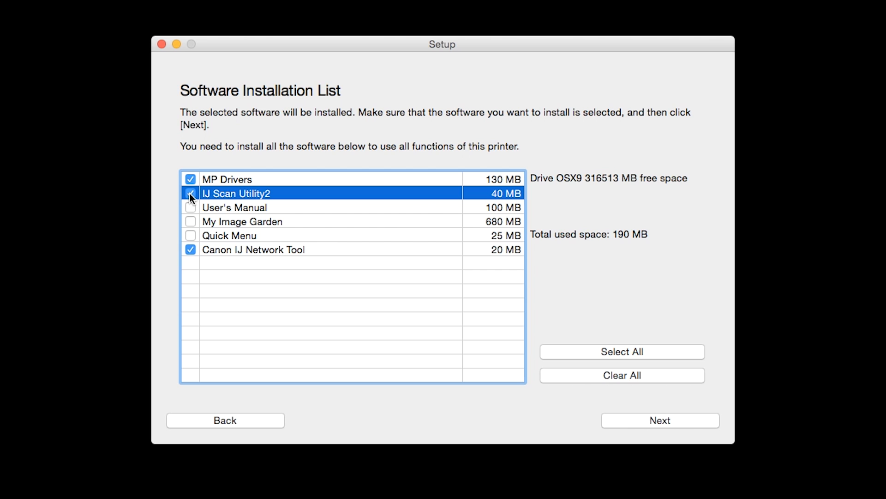
pyautogui.click(189, 193)
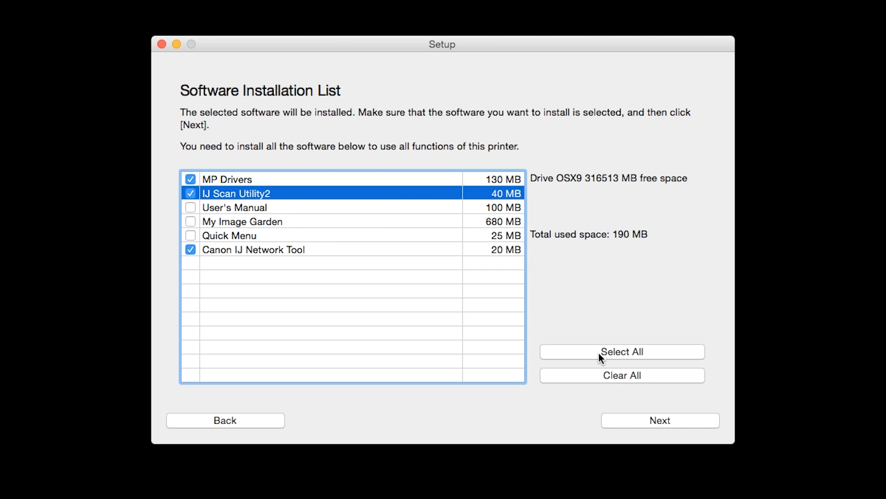
pyautogui.click(622, 352)
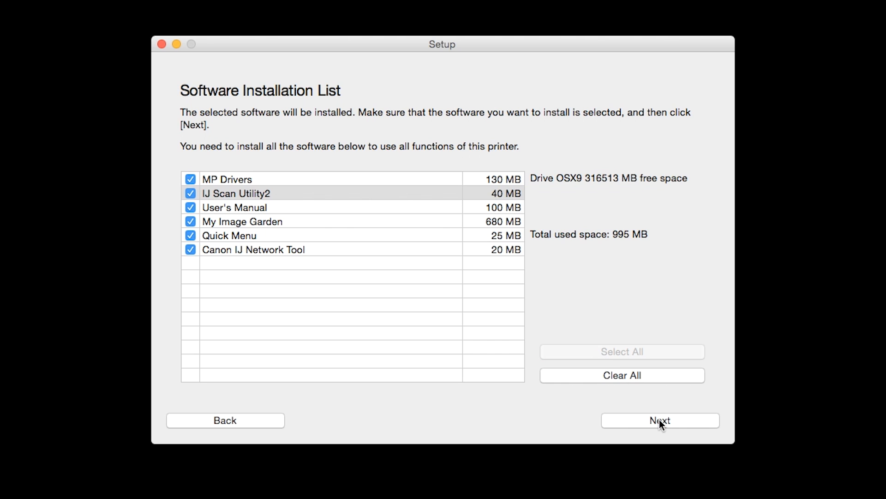
pyautogui.click(660, 420)
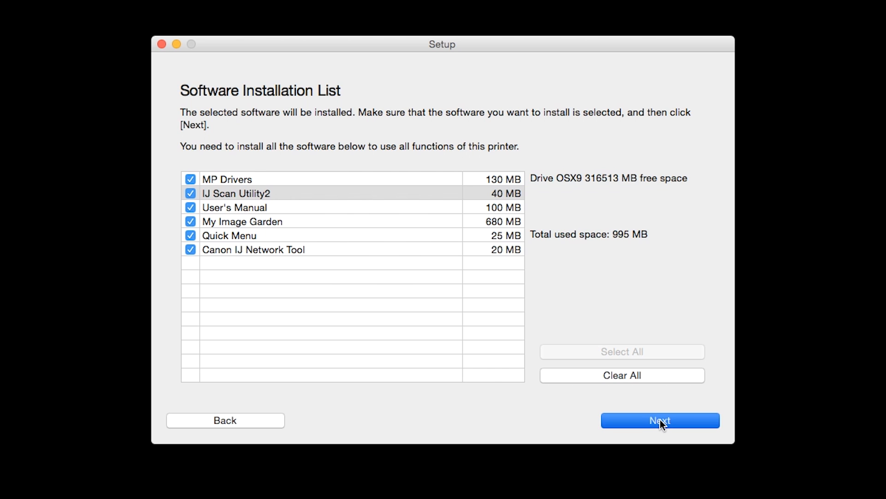
pyautogui.click(661, 420)
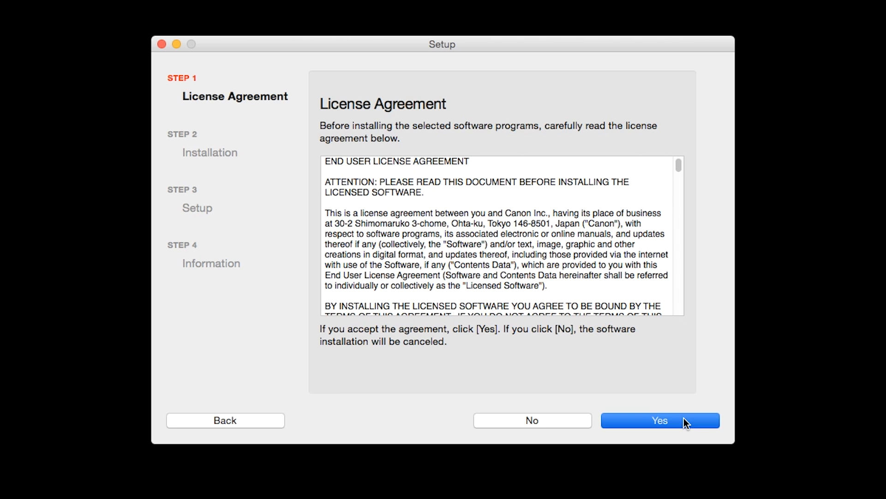
# Accept the license and add the Canon MG3500 series printer via Canon IJ Network
pyautogui.click(660, 420)
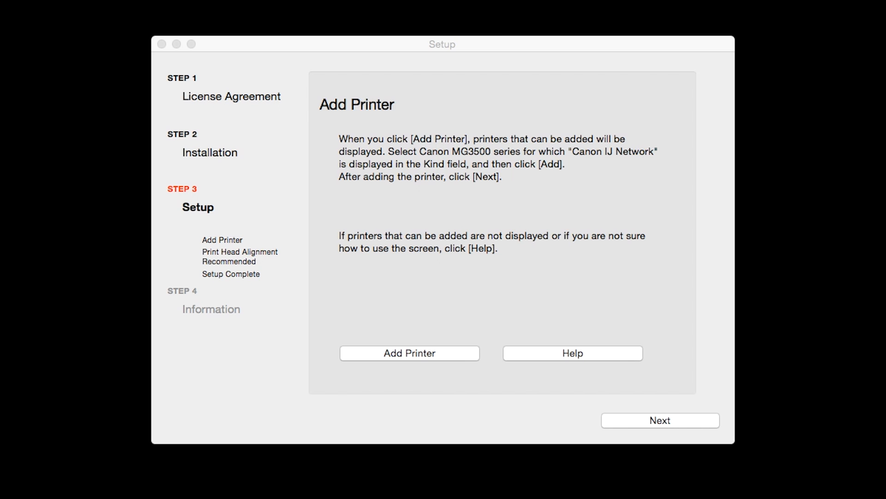
pyautogui.click(410, 353)
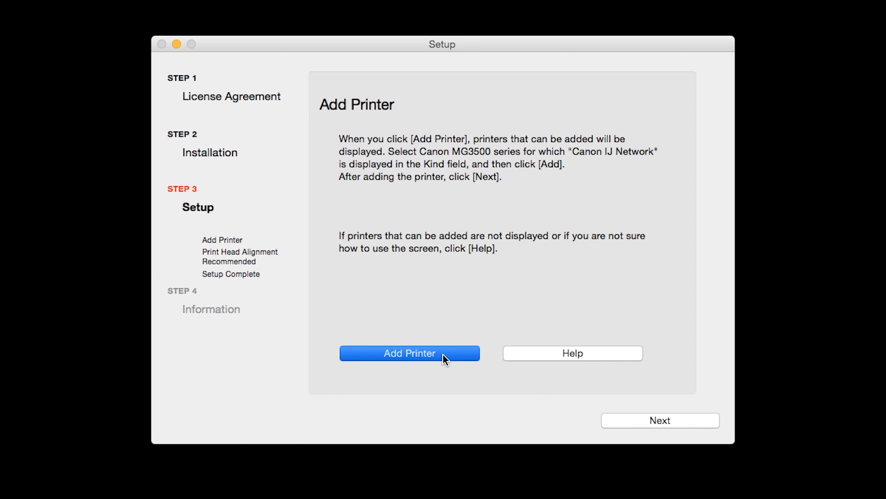
pyautogui.click(409, 353)
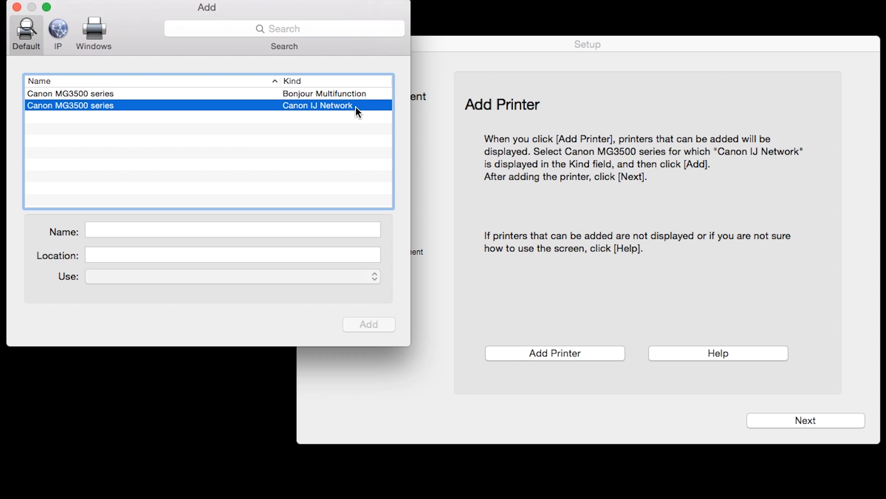
pyautogui.click(71, 105)
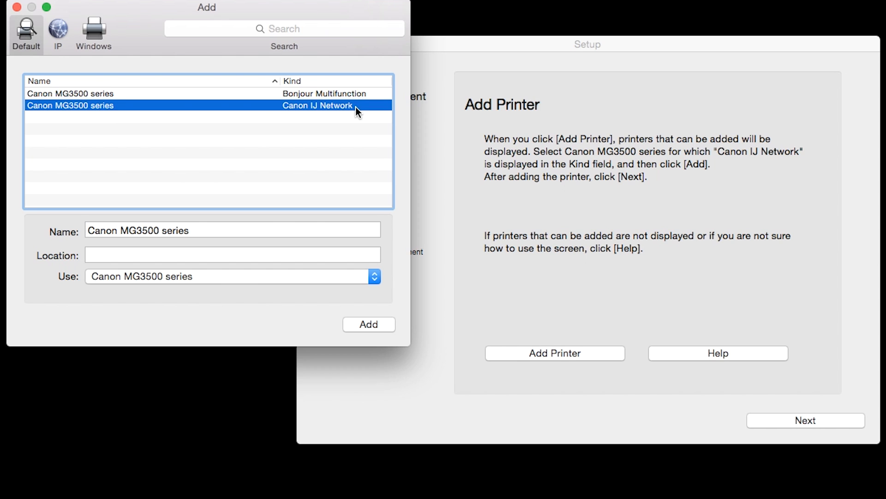
pyautogui.moveTo(358, 124)
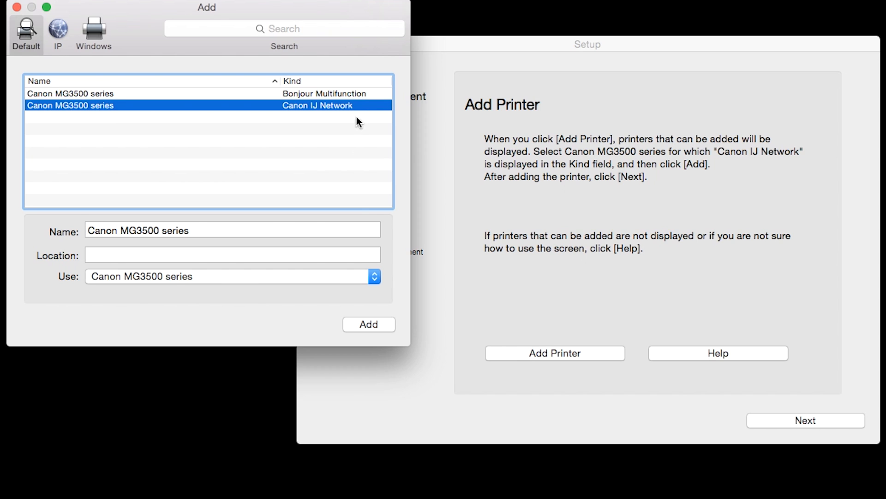
pyautogui.click(369, 324)
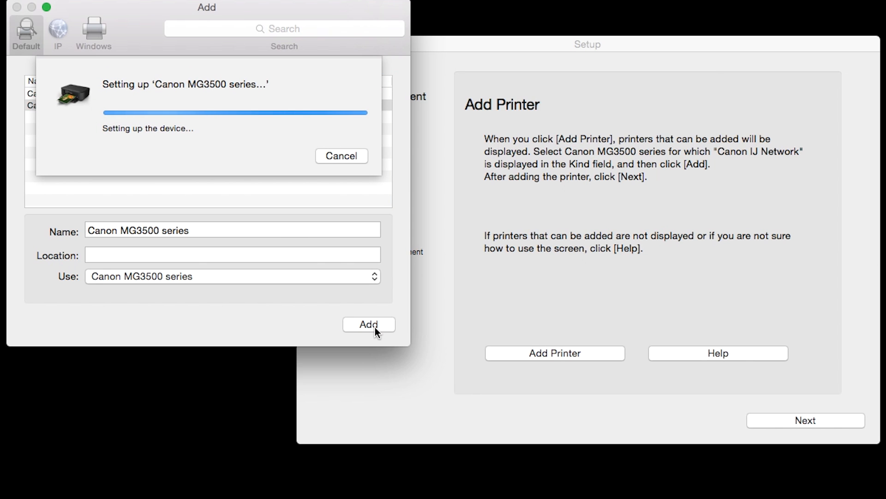
pyautogui.click(368, 324)
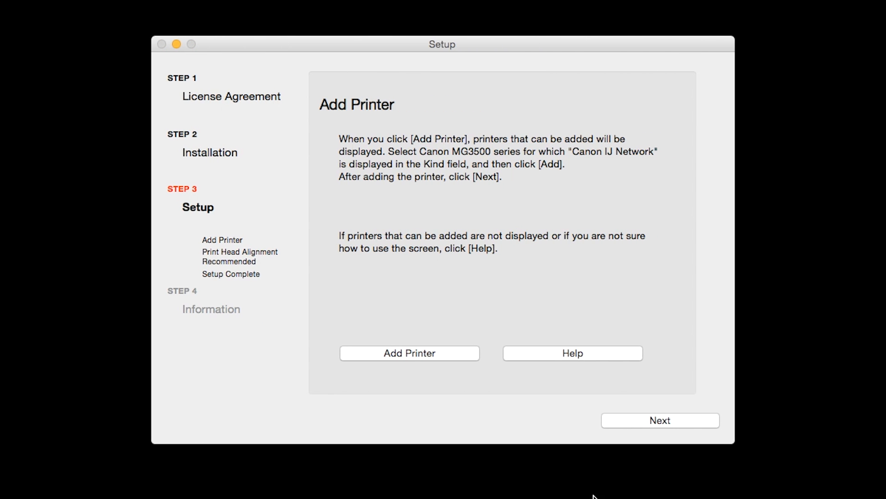
pyautogui.moveTo(708, 437)
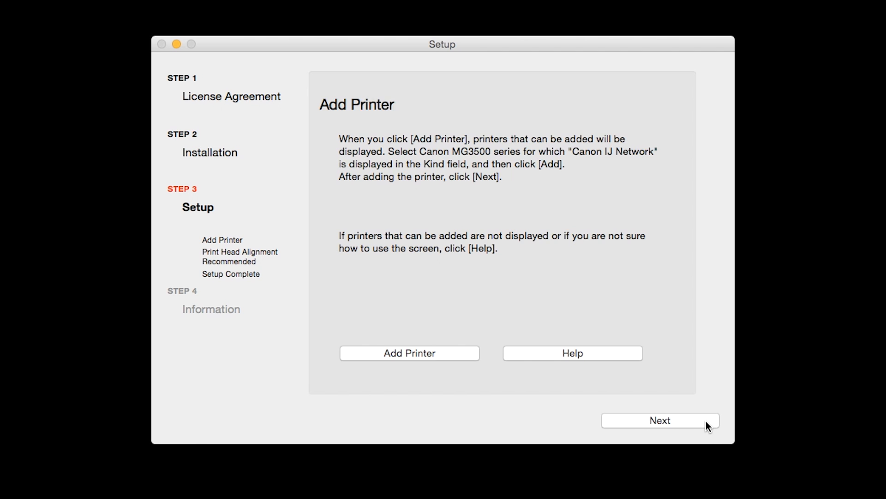
pyautogui.click(660, 420)
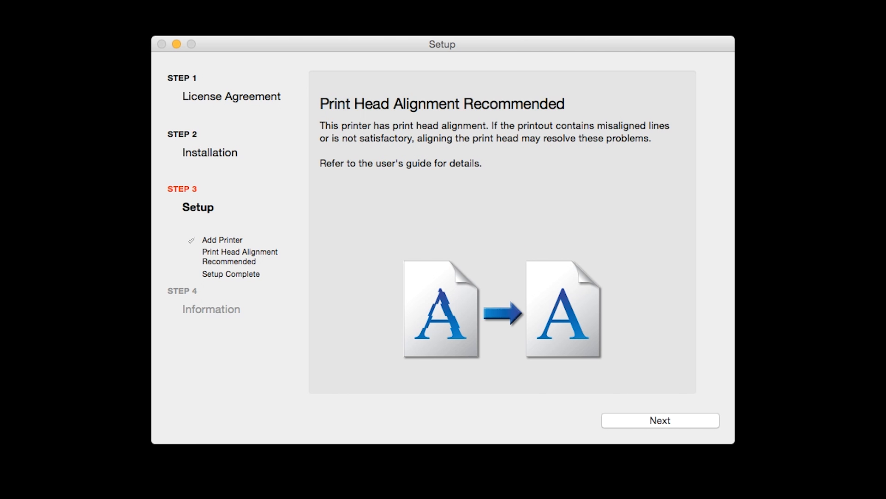
pyautogui.moveTo(749, 434)
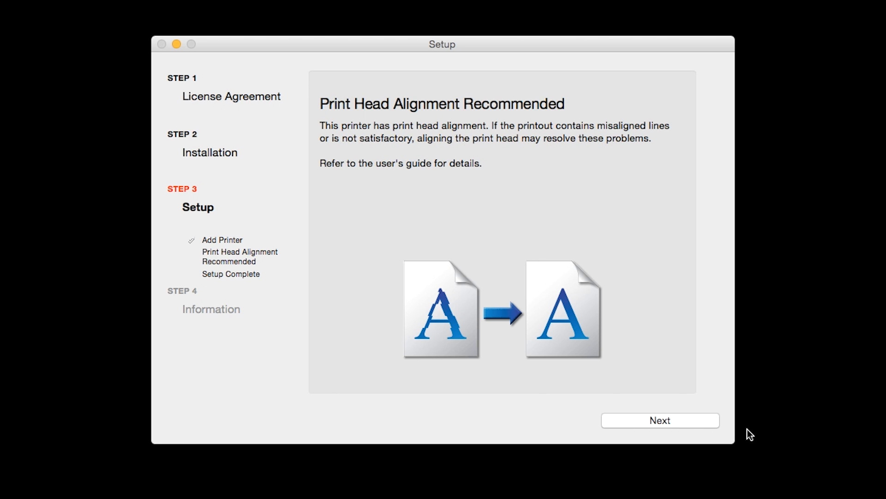
# Move past the Print Head Alignment, Setup Complete and User Registration screens
pyautogui.click(661, 420)
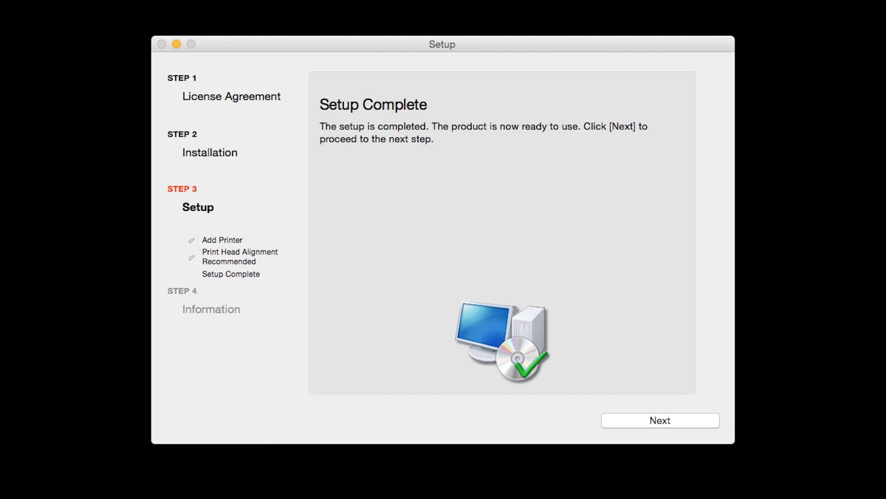
pyautogui.click(660, 420)
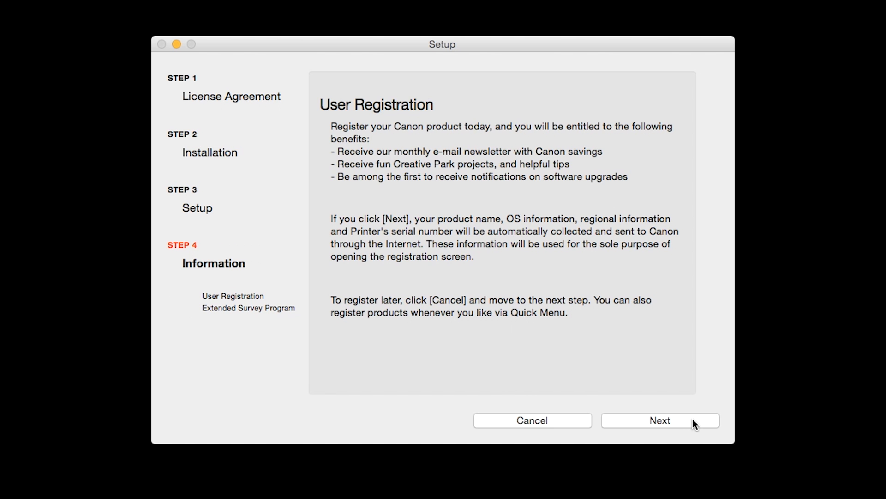
pyautogui.moveTo(692, 423)
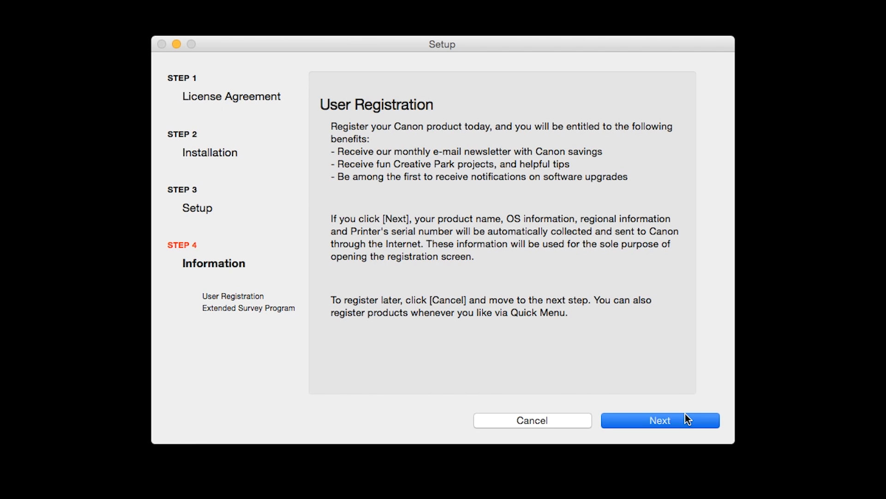
pyautogui.click(660, 420)
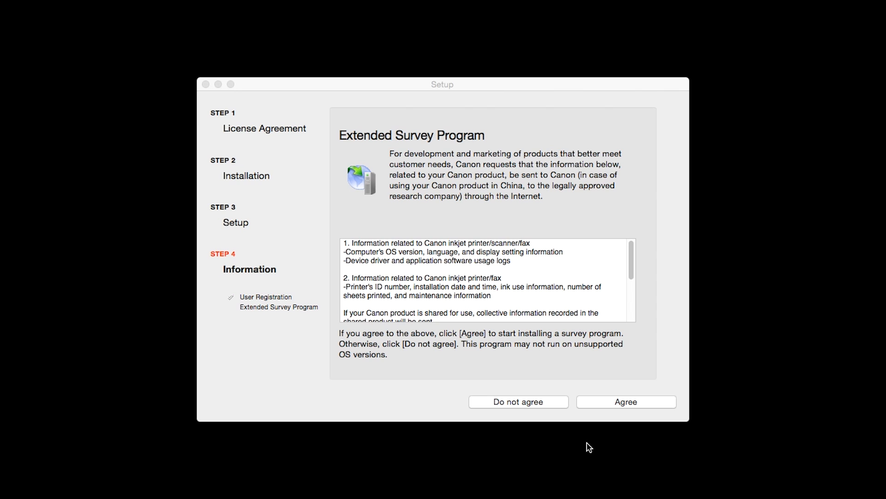
pyautogui.moveTo(603, 411)
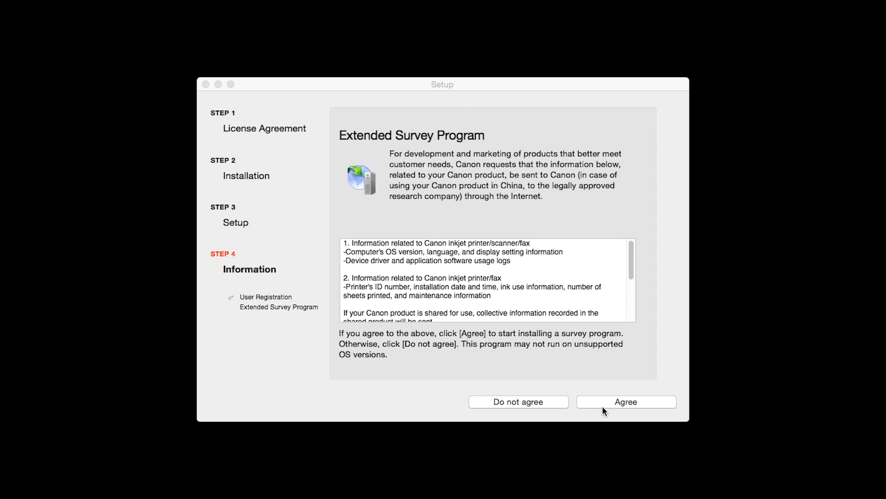
# Agree to the Extended Survey Program to finish the installation
pyautogui.click(626, 402)
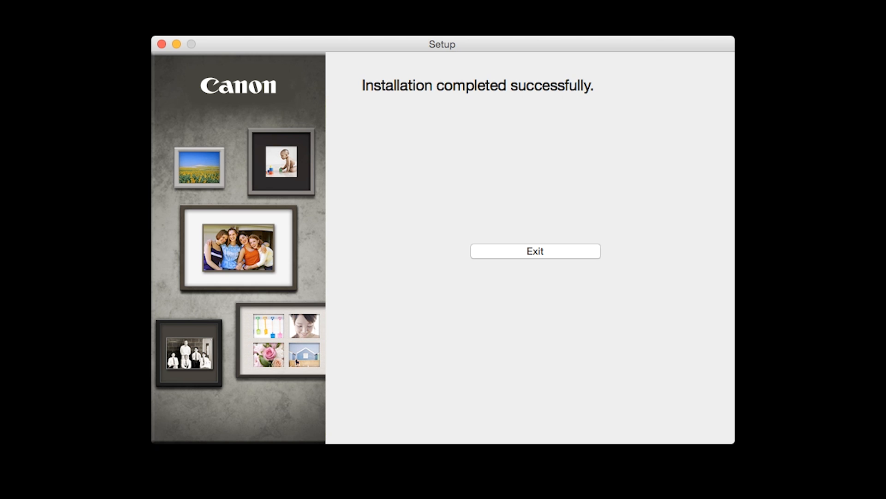
pyautogui.moveTo(570, 256)
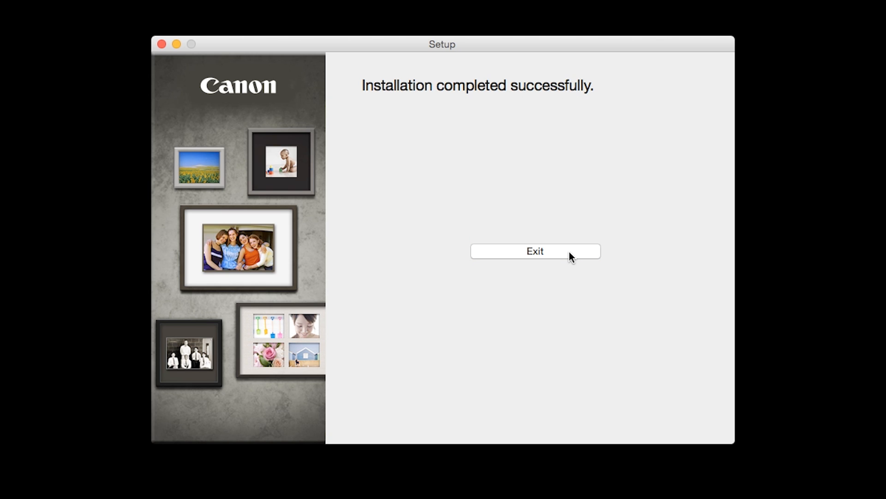